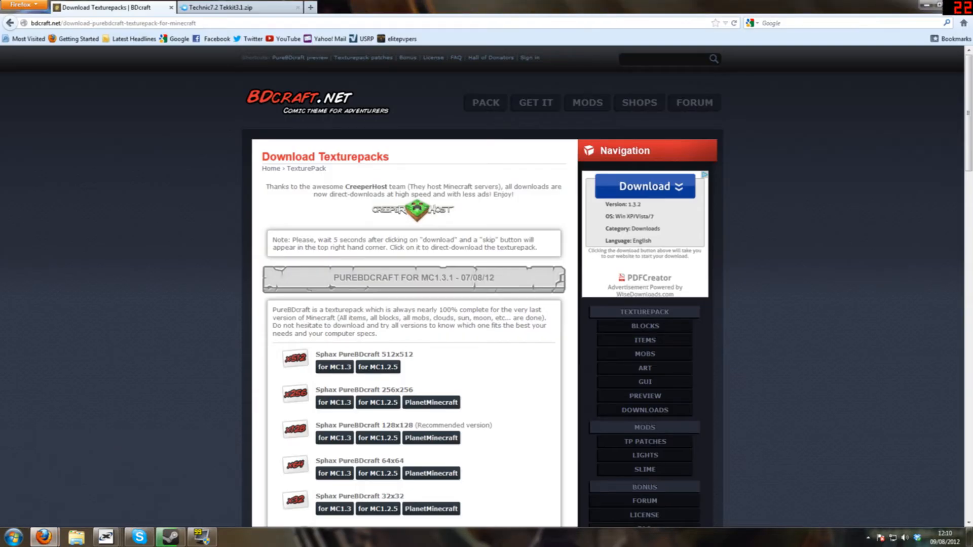
Save the Sphax PureBDcraft 64x pack for MC1.3 from BDcraft.net.
scroll("down", 3)
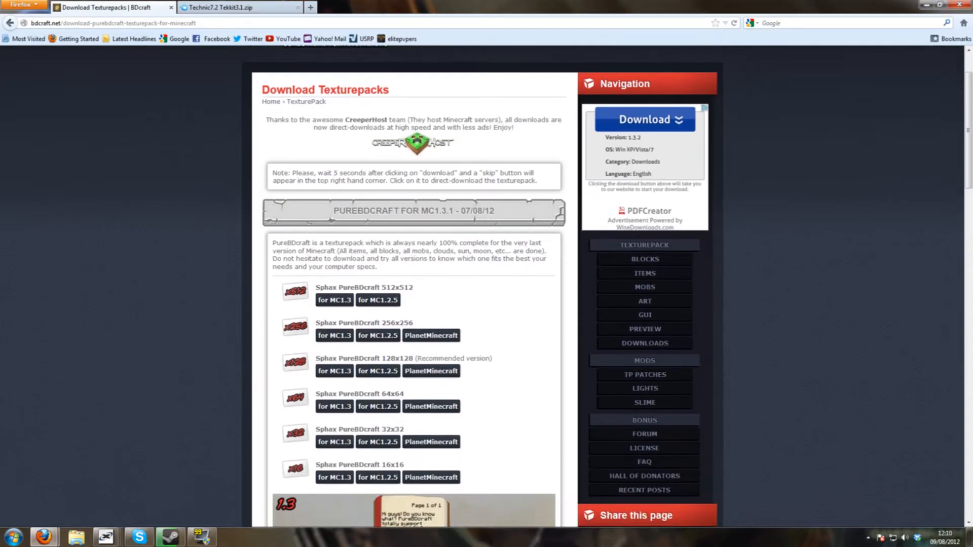
scroll("down", 3)
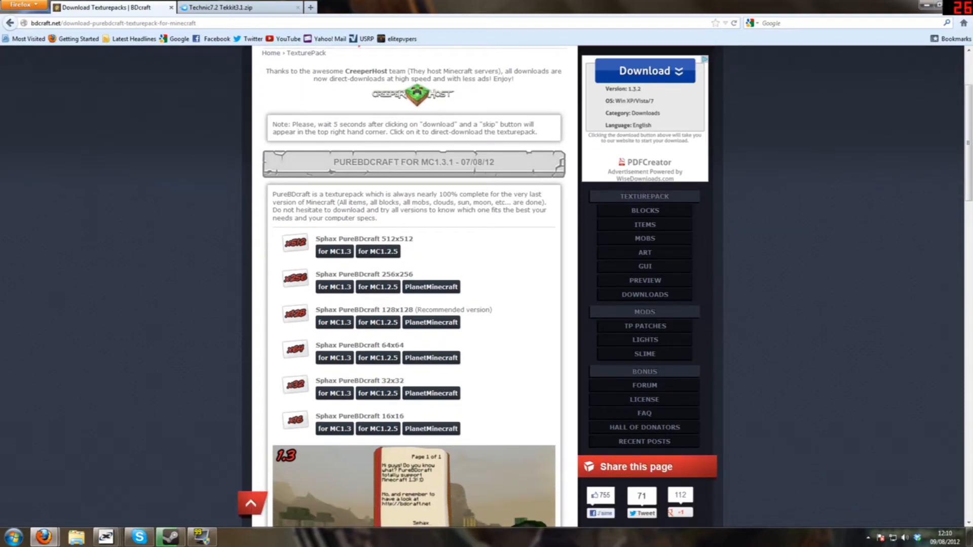
scroll("down", 3)
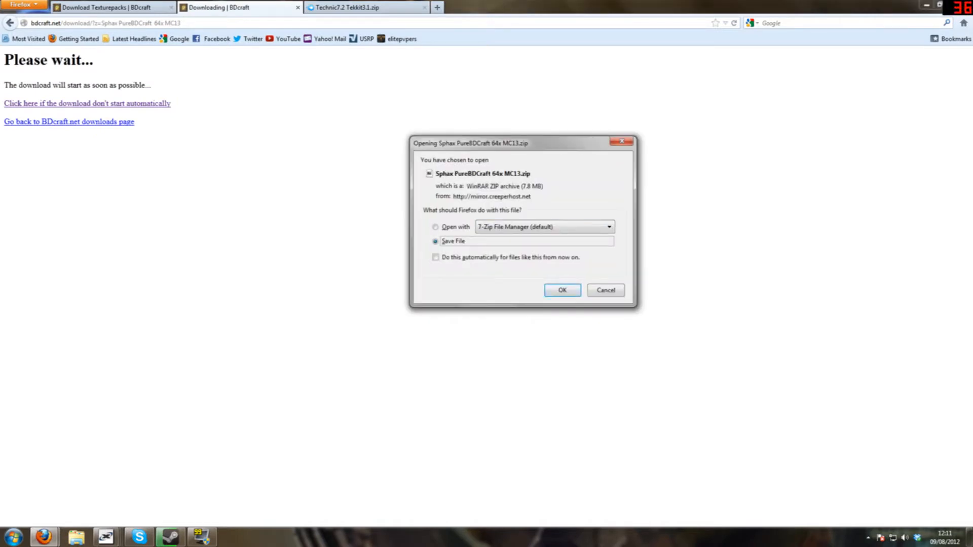
left_click(561, 290)
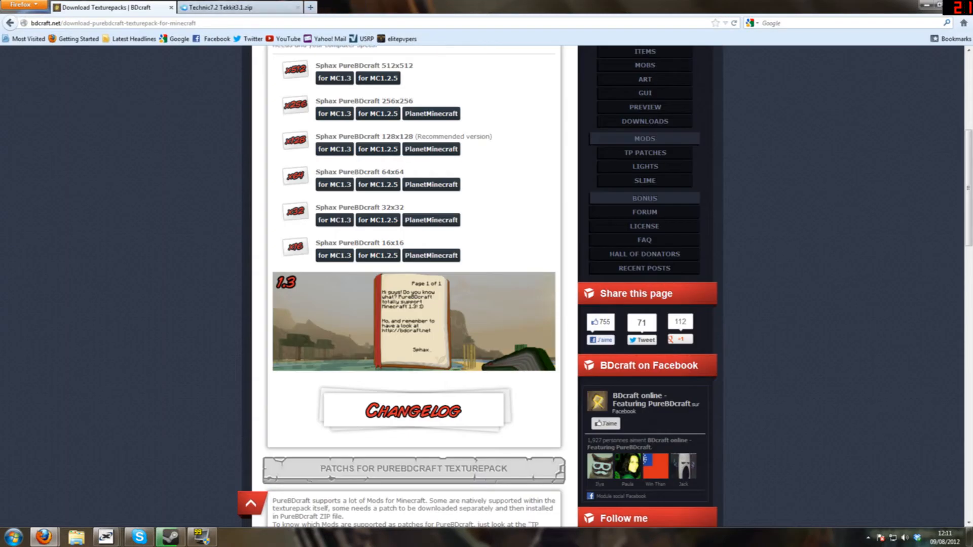
left_click(238, 7)
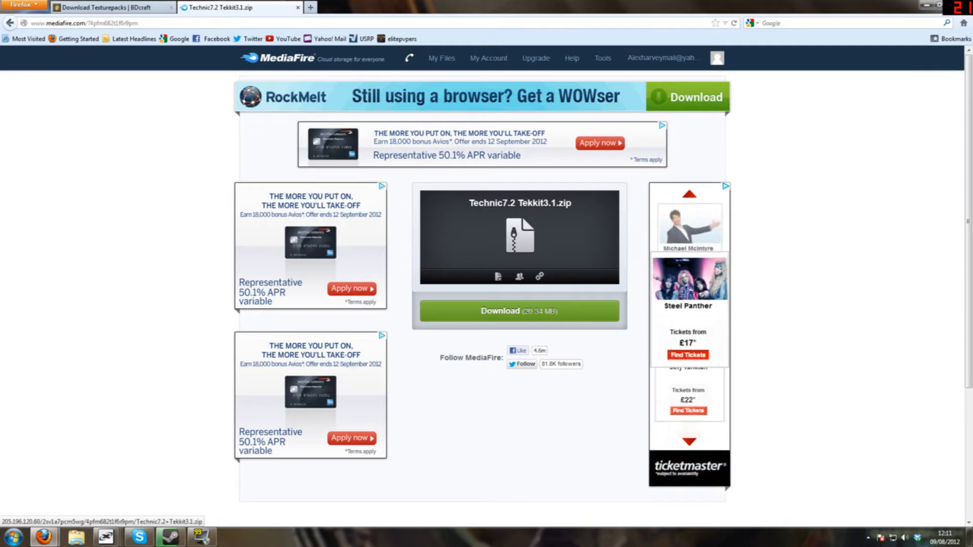
Download Technic7.2 Tekkit3.1.zip from the MediaFire page.
left_click(519, 311)
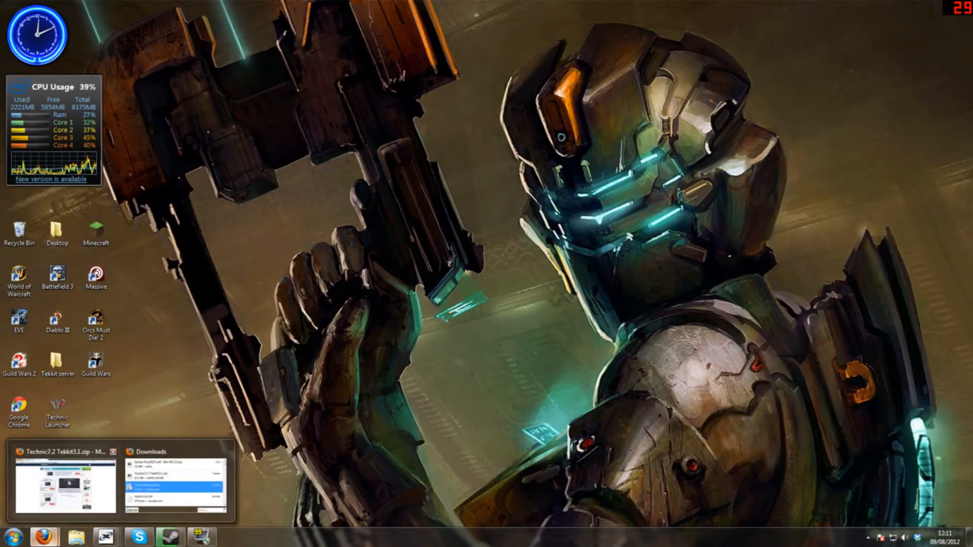
Move the Sphax 64x and Tekkit 3.1 zips to the desktop, then open the Sphax archive.
left_click(175, 478)
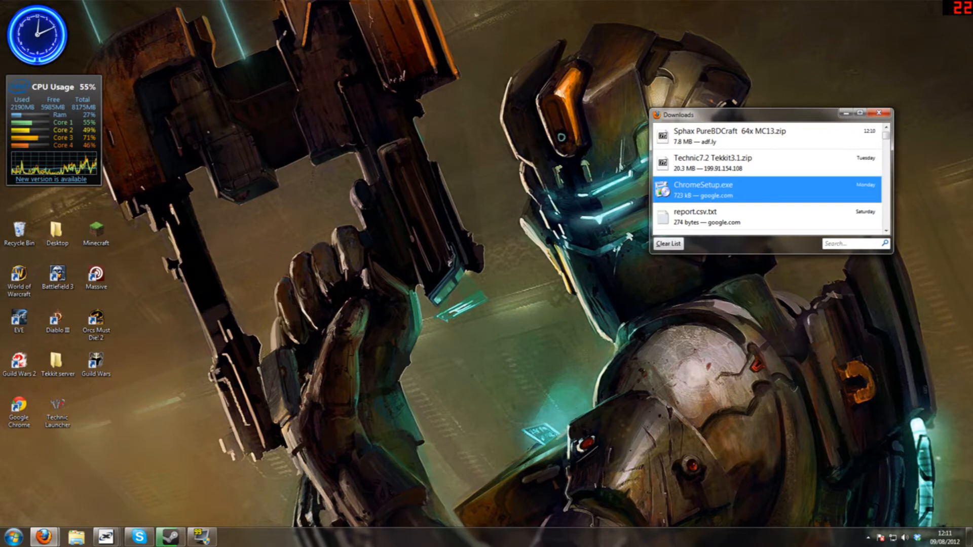
left_click_drag(713, 115, 677, 136)
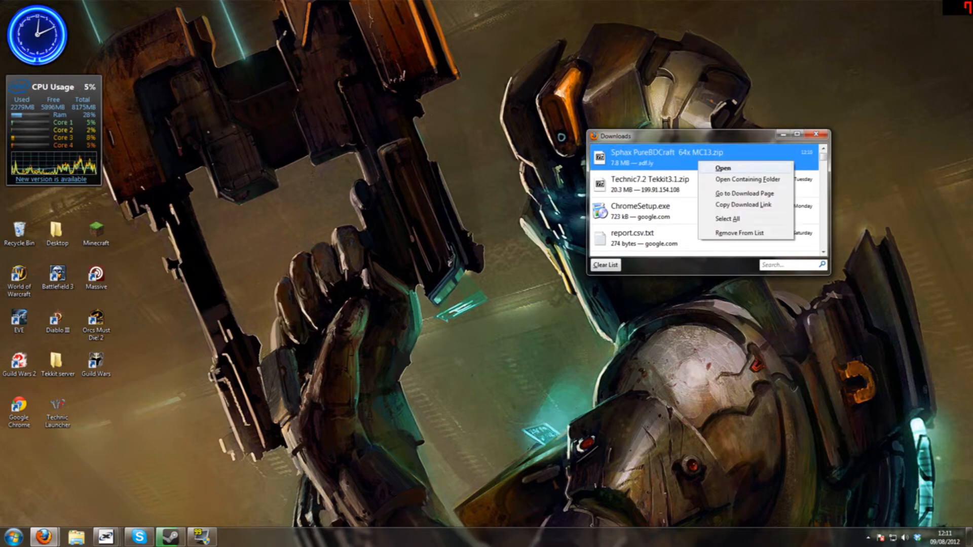
left_click(747, 179)
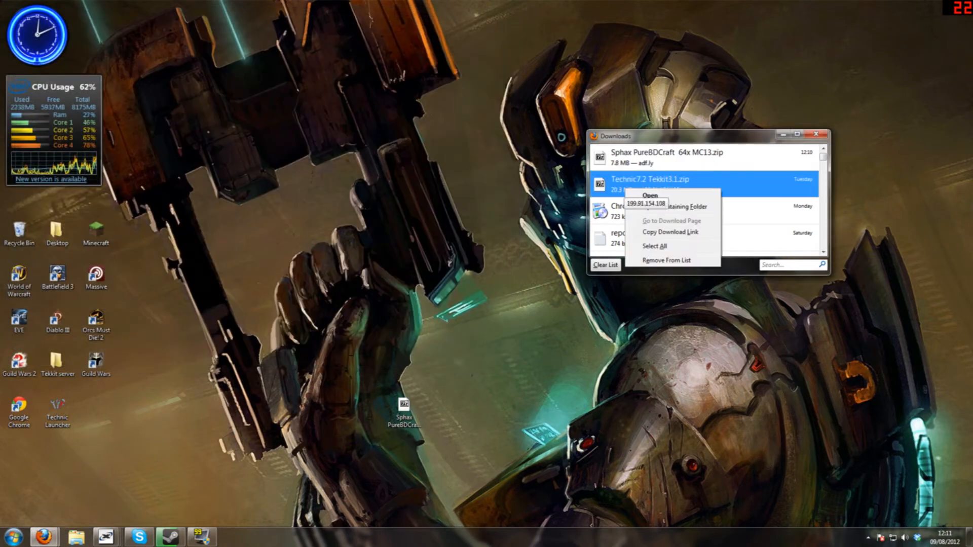
left_click(674, 206)
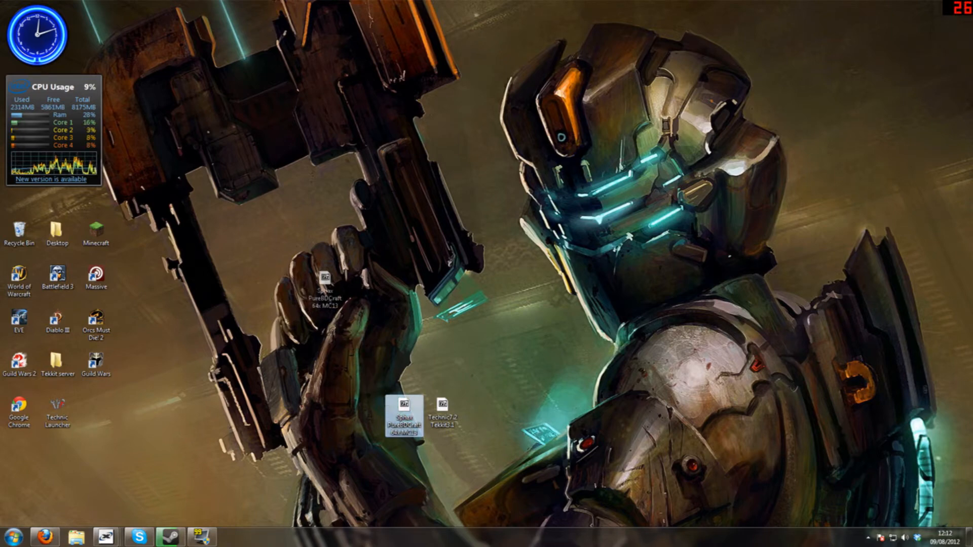
double_click(403, 415)
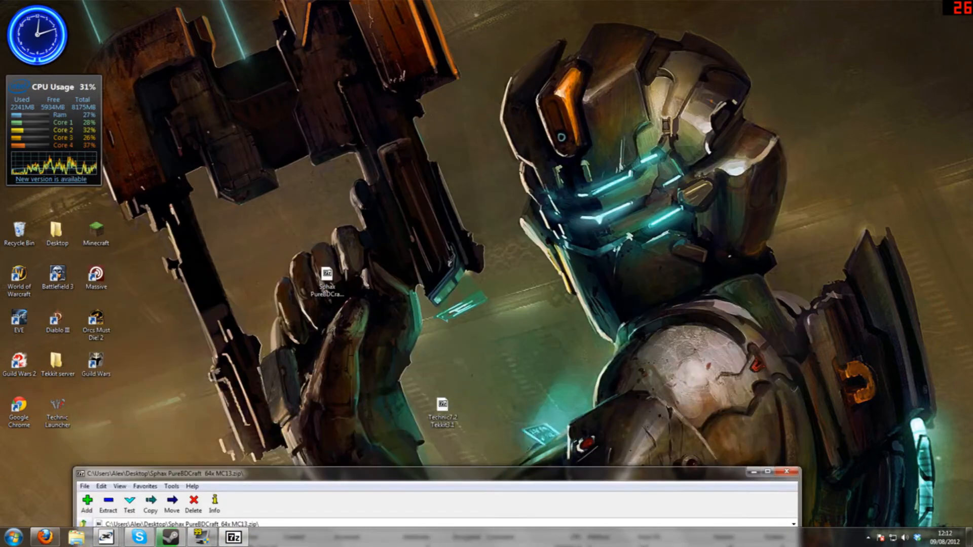
Copy all Tekkit 3.1 patch folders into the Sphax archive in 7-Zip and close it.
double_click(442, 411)
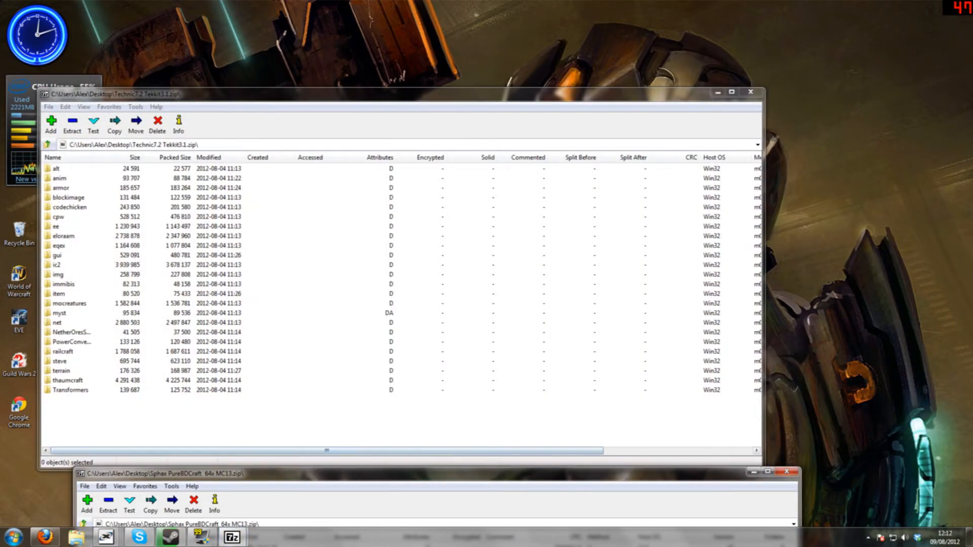
left_click(422, 473)
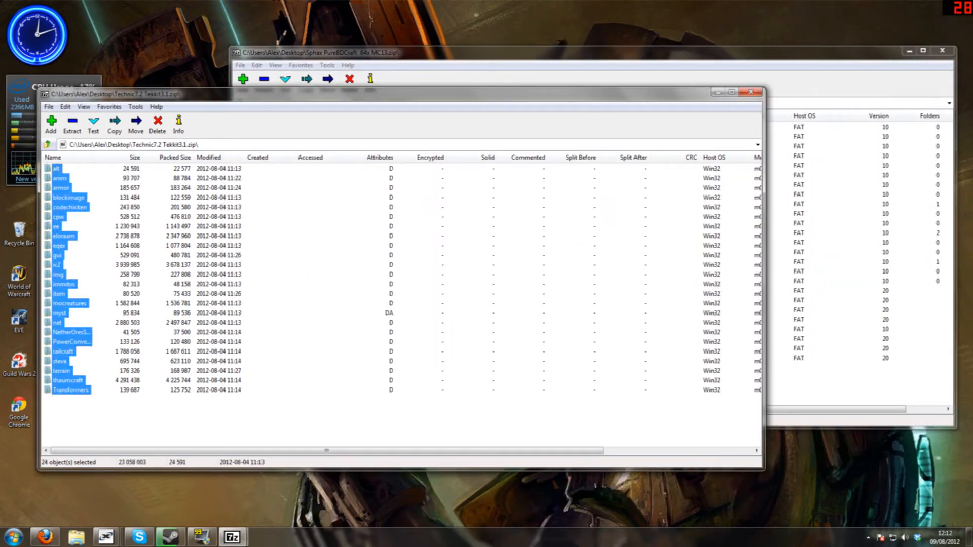
left_click(114, 121)
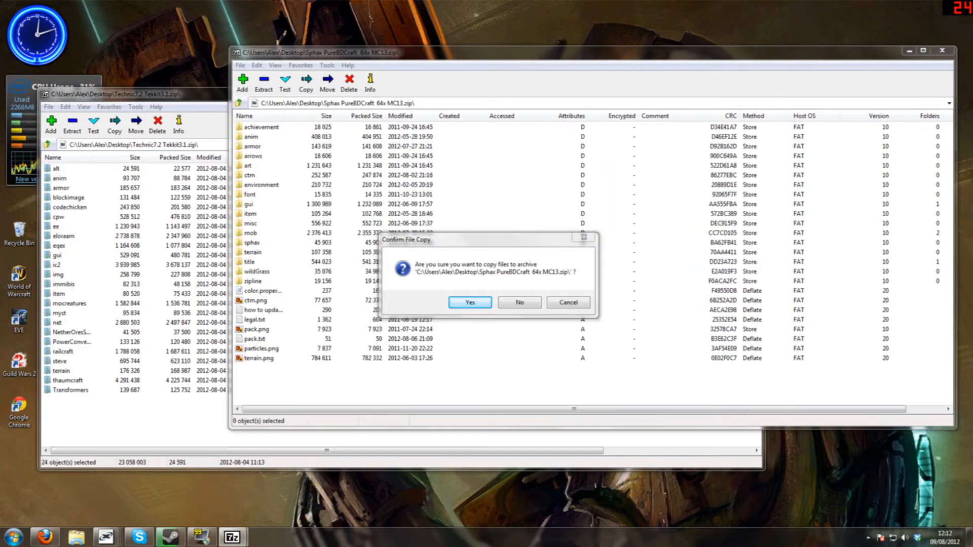
left_click(470, 302)
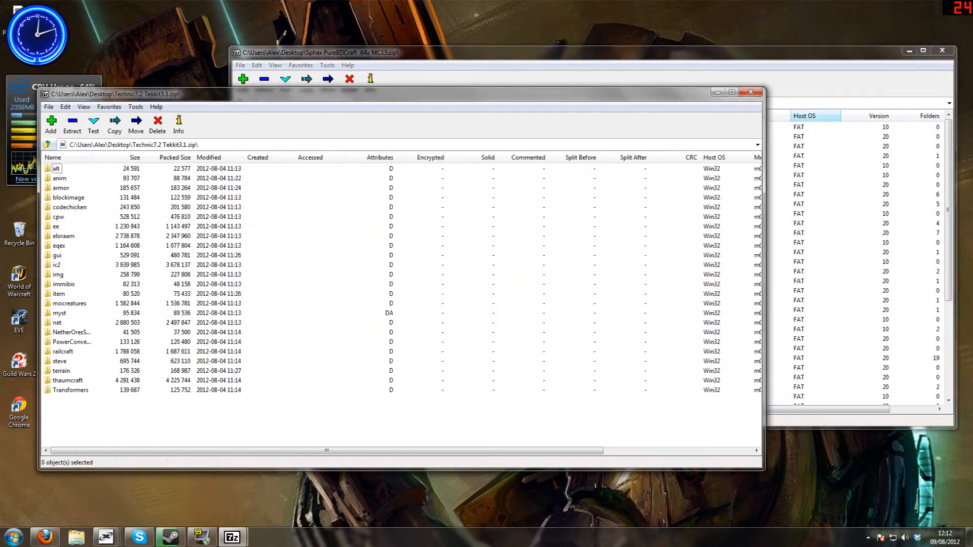
left_click(239, 65)
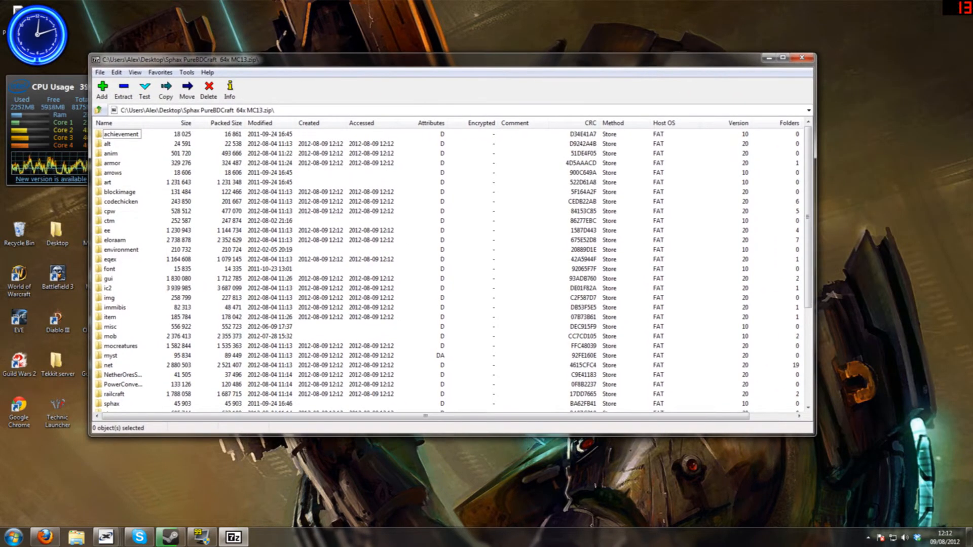
left_click(802, 58)
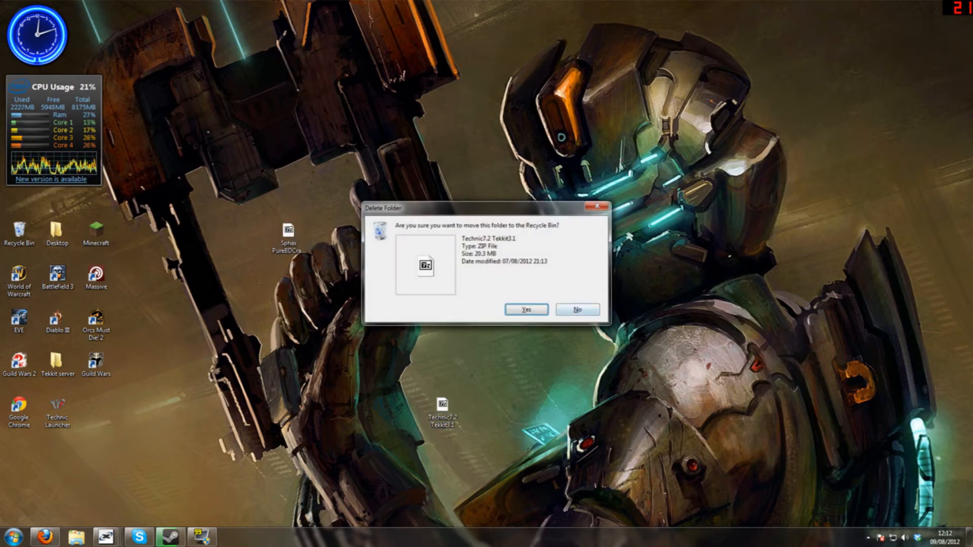
Confirm deleting the Technic7.2 Tekkit3.1 zip to the Recycle Bin.
left_click(525, 309)
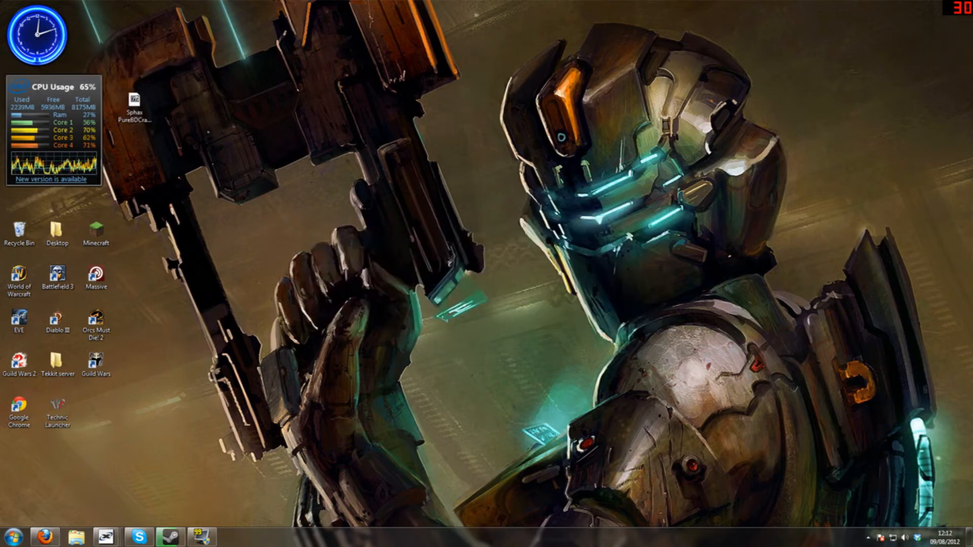
Start Technic Launcher and log in to reach the Tekkit title screen.
double_click(56, 410)
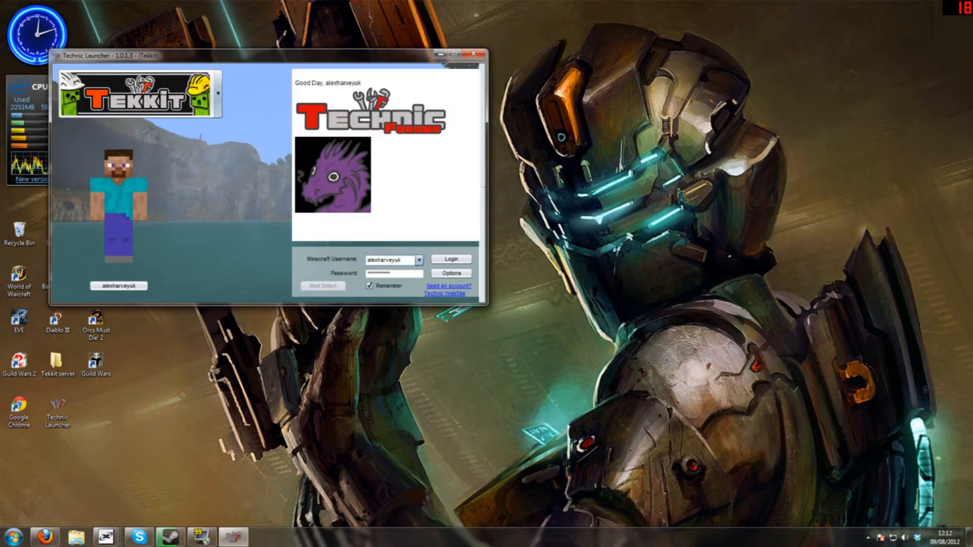
left_click(450, 259)
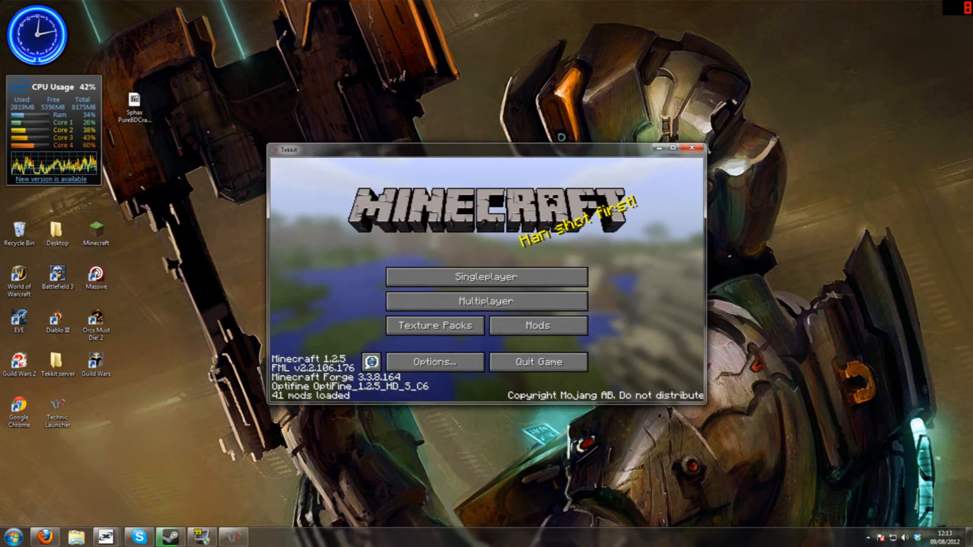
Add Sphax PureBDCraft 64x MC13.zip to the texture pack folder and select it.
left_click(434, 326)
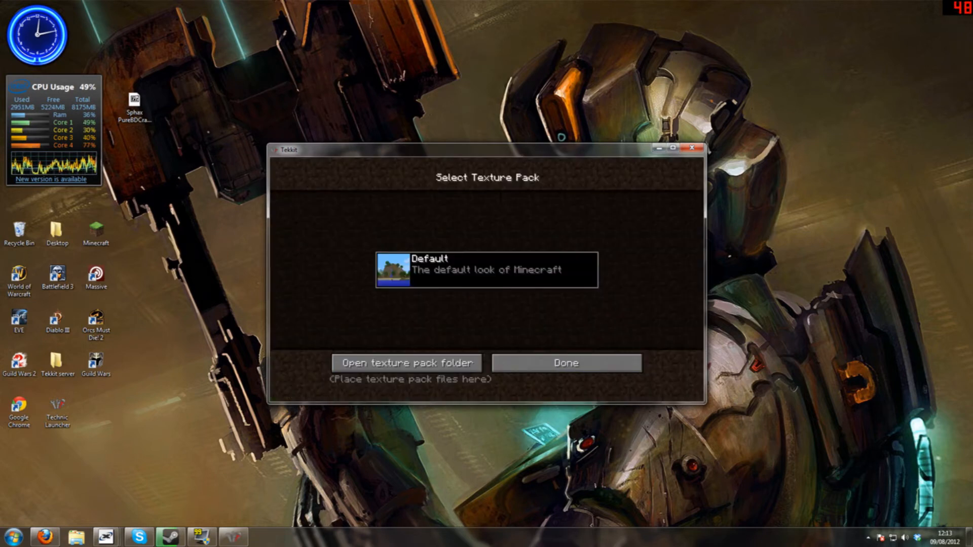
left_click(406, 362)
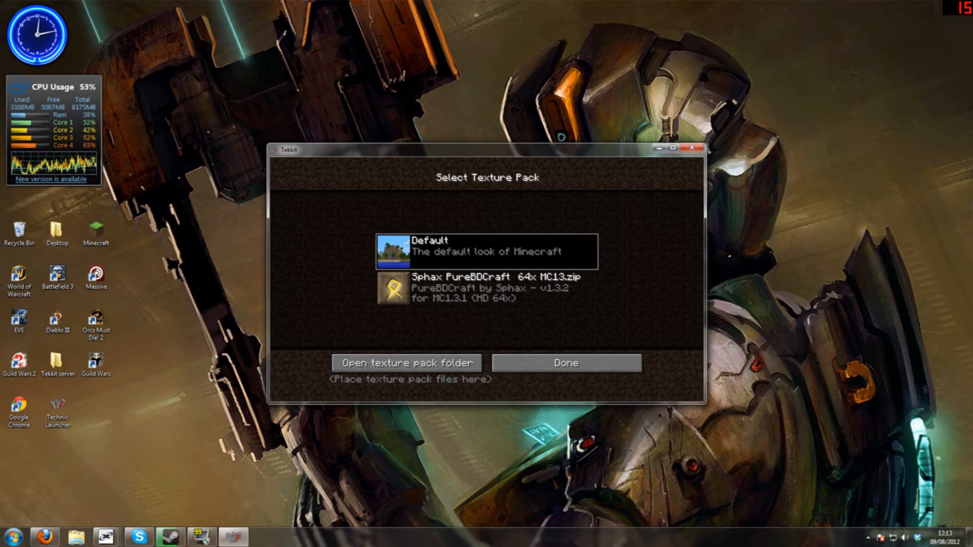
left_click(486, 287)
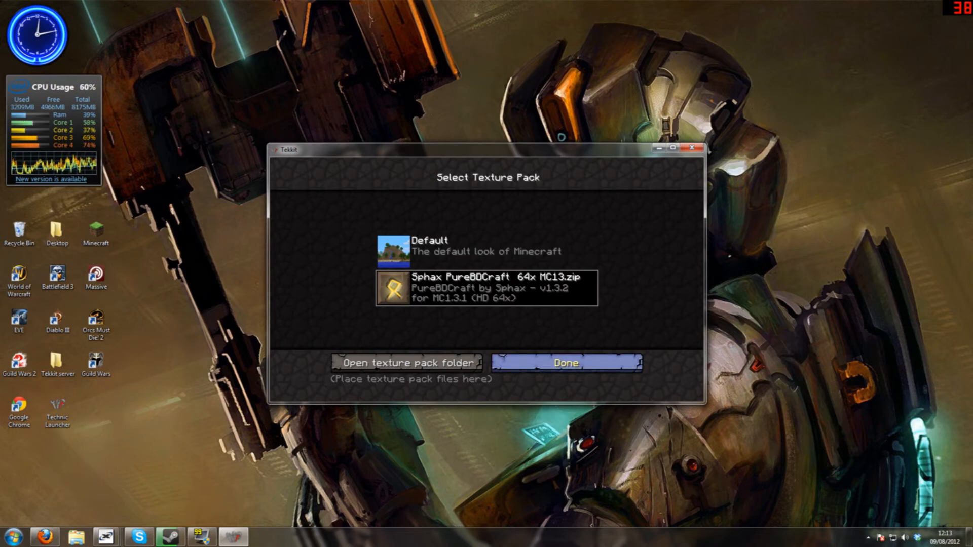
left_click(564, 362)
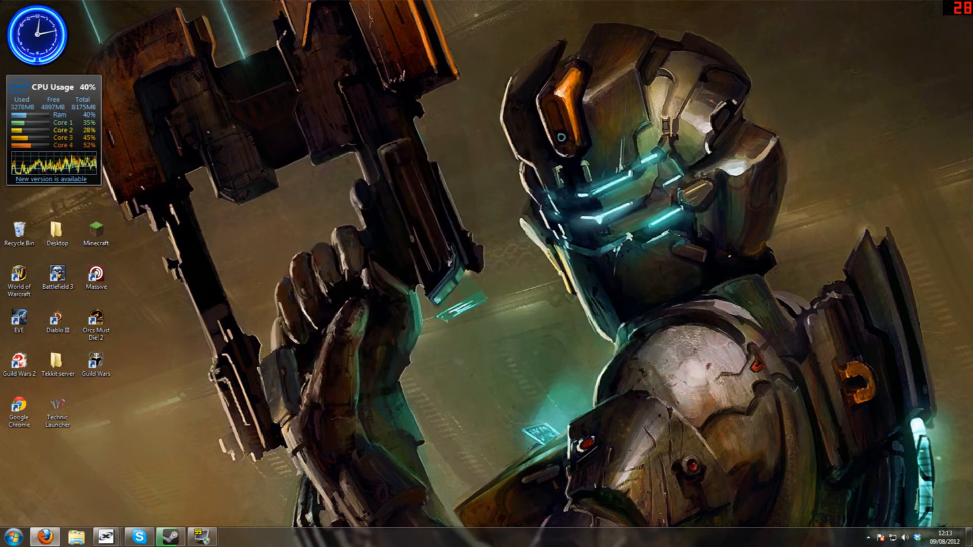
Relaunch Tekkit through Technic Launcher to see the Sphax title artwork.
left_click(56, 413)
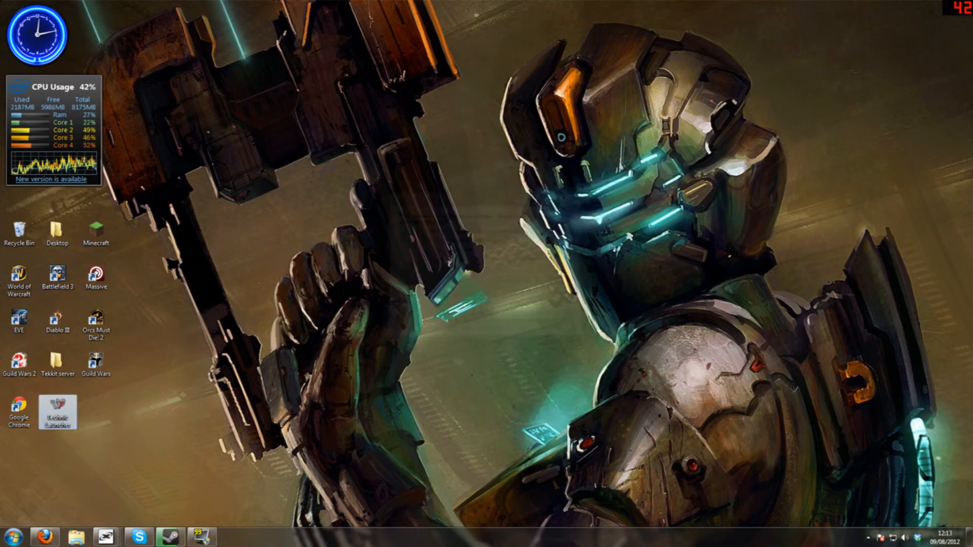
double_click(57, 411)
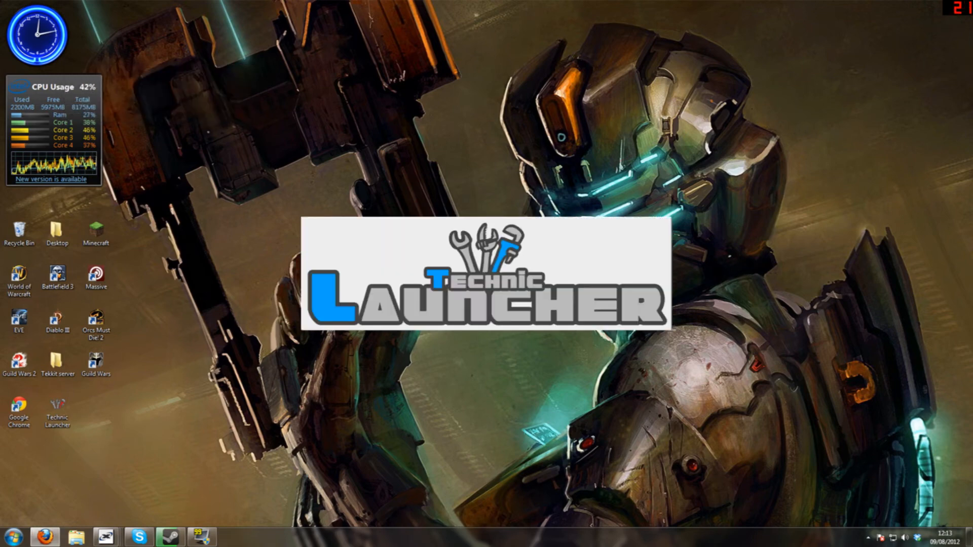
double_click(56, 412)
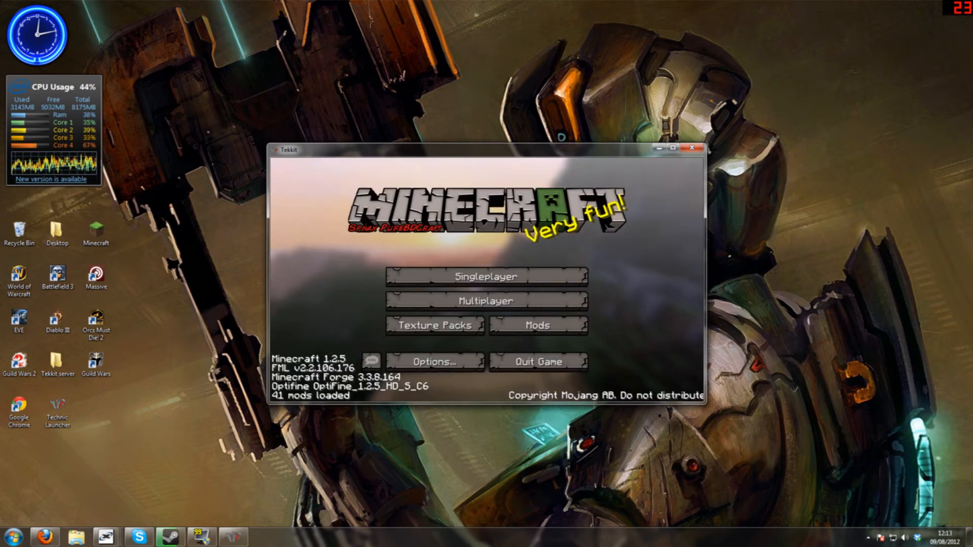
Maximize the game and load the Tester singleplayer world.
left_click(672, 148)
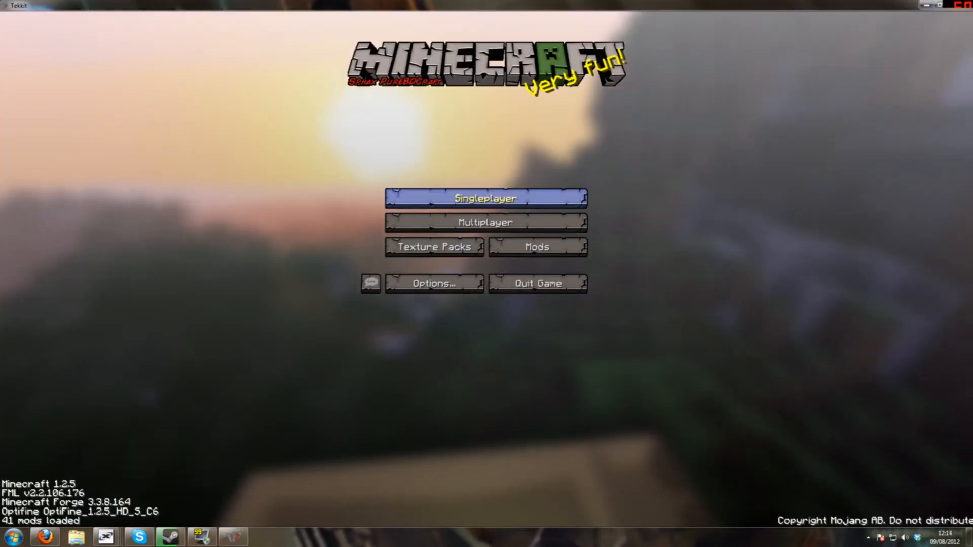
left_click(485, 197)
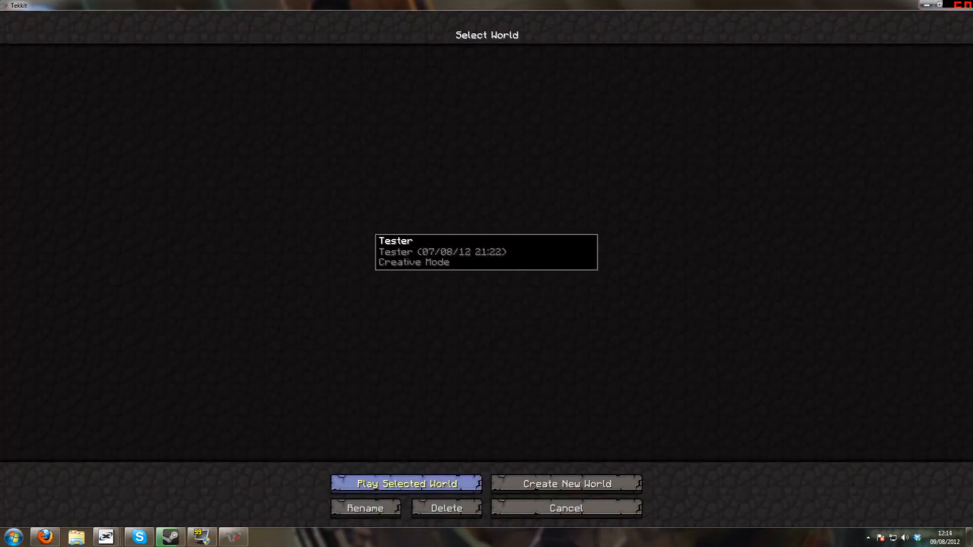
left_click(404, 484)
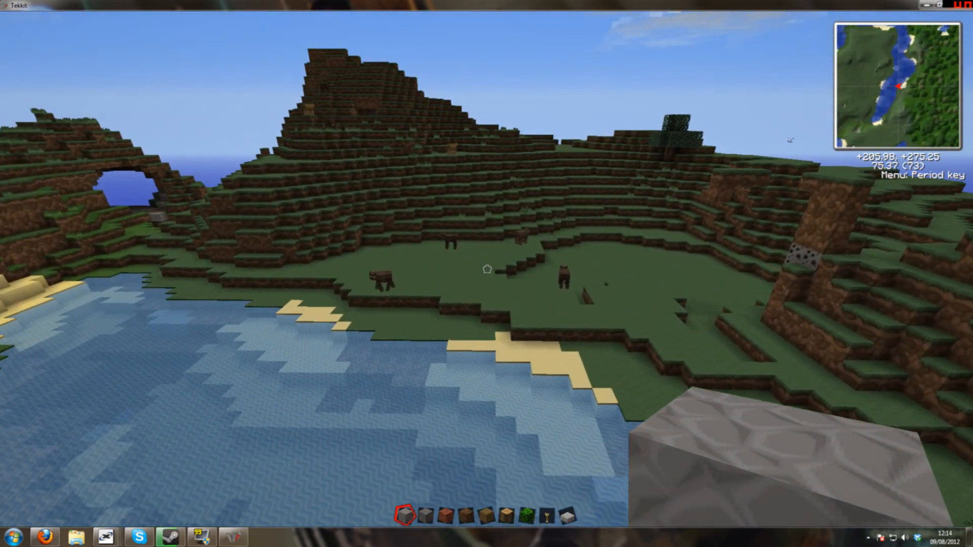
Search the item browser for 'mac' to show Macerator variants.
key("period")
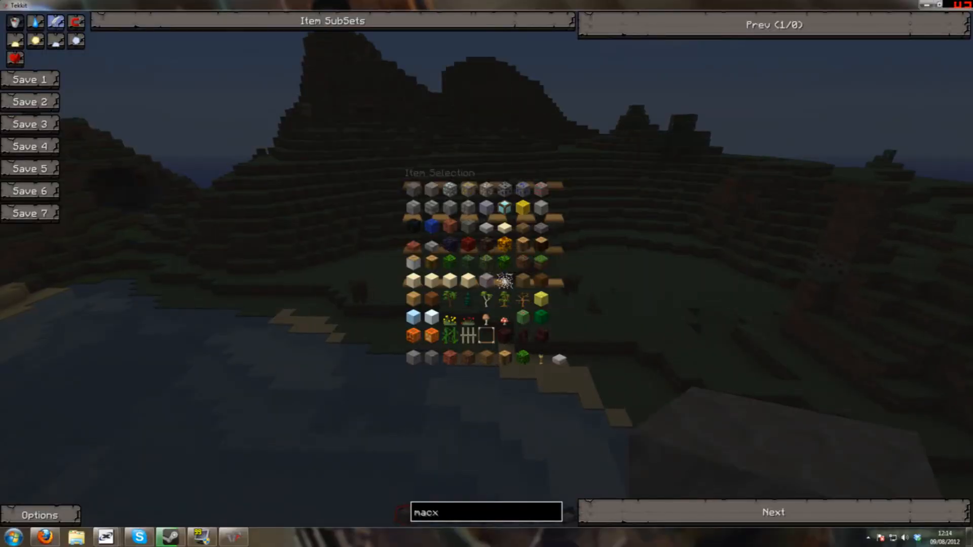
key("Backspace")
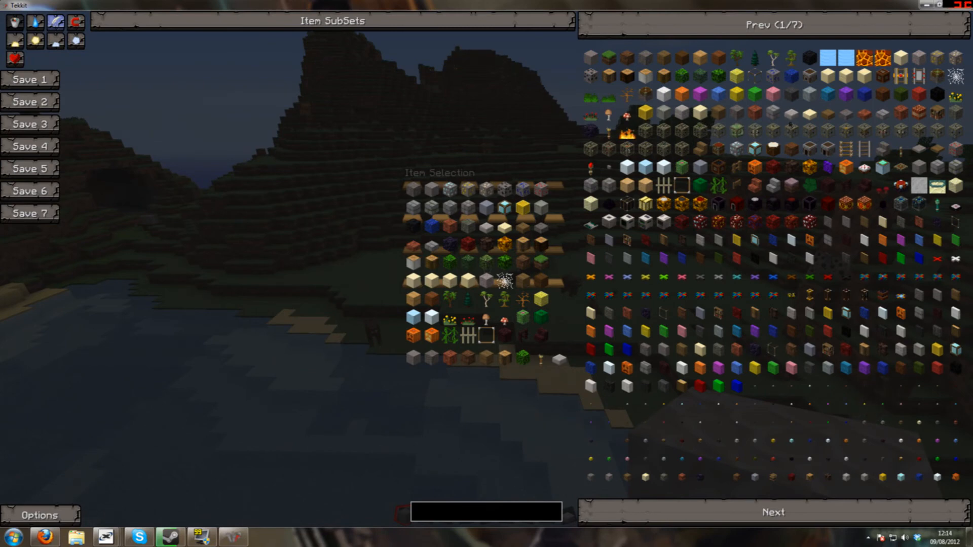
type("mac")
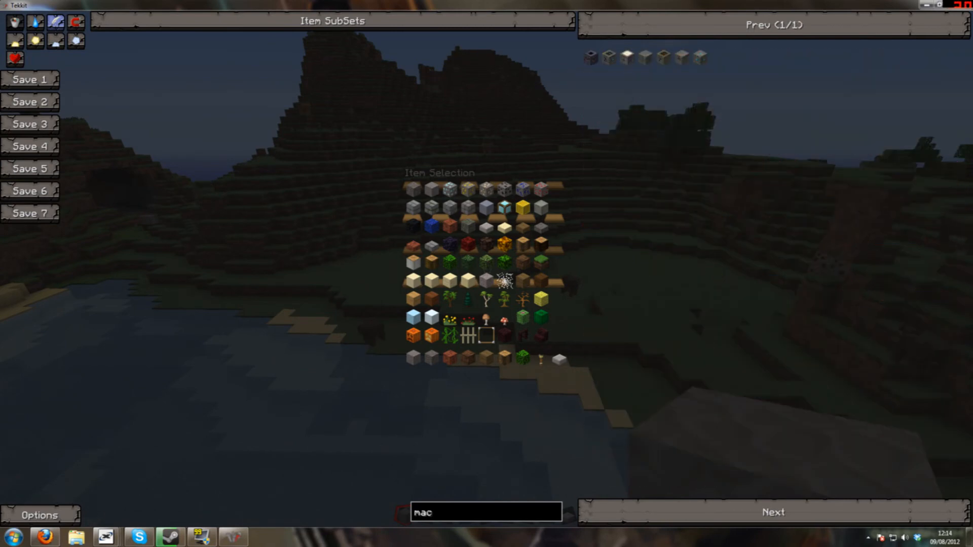
mouse_move(629, 57)
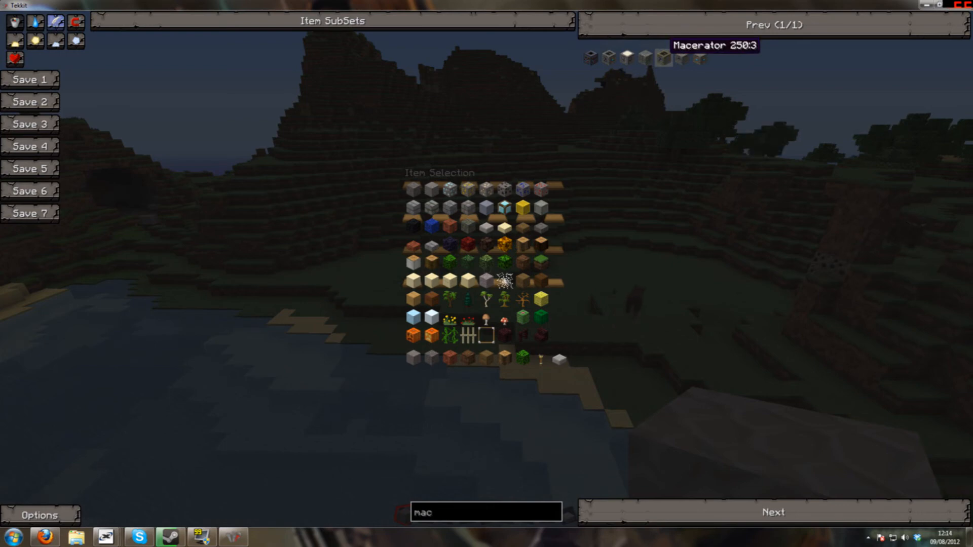
mouse_move(540, 280)
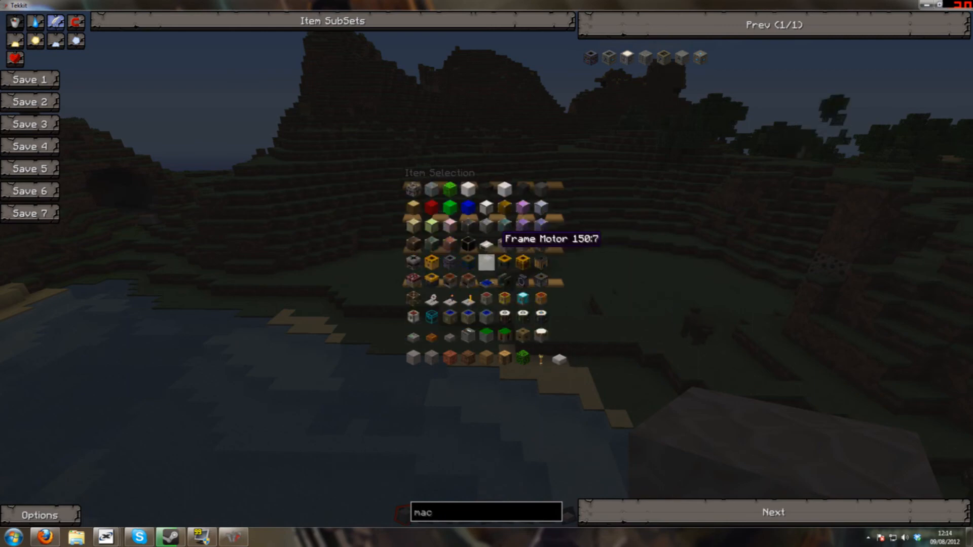
scroll("down", 3)
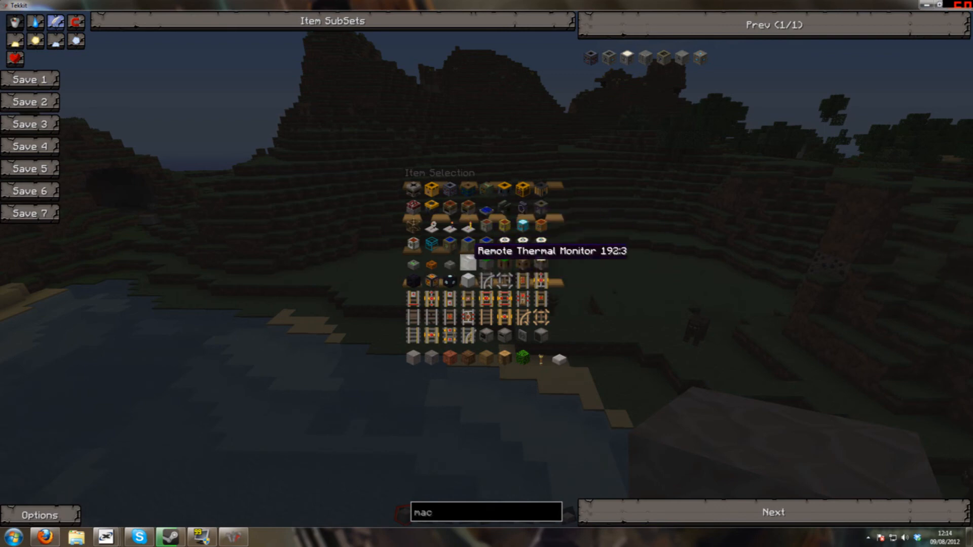
mouse_move(502, 188)
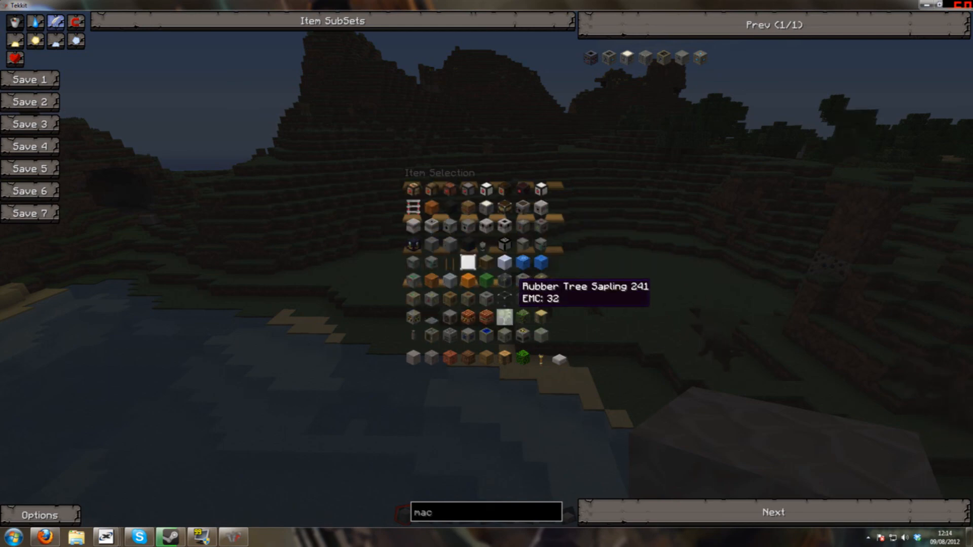
mouse_move(470, 314)
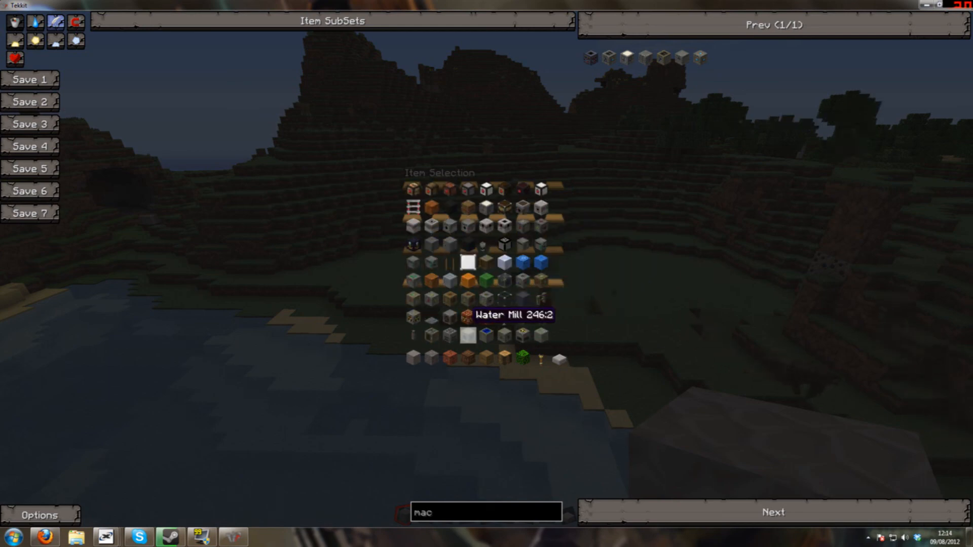
mouse_move(414, 316)
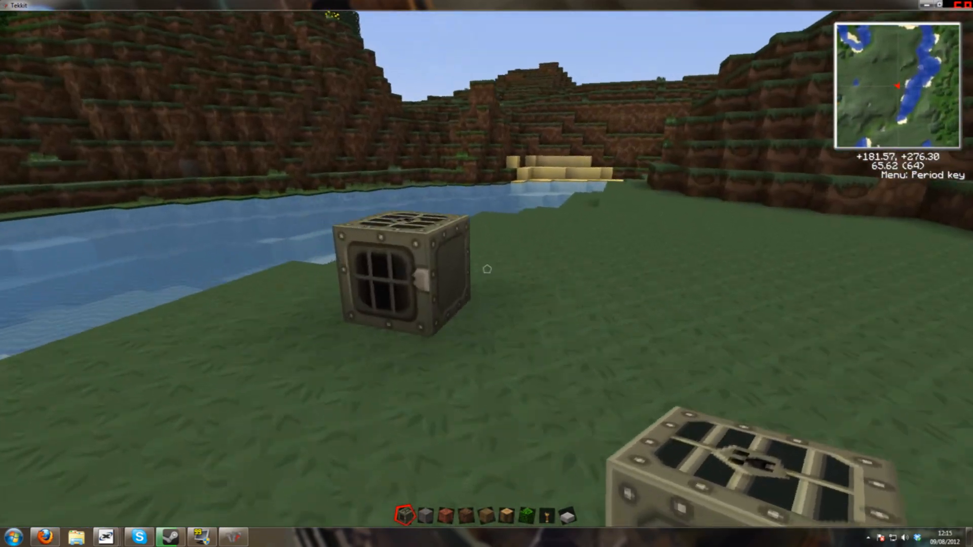
mouse_move(487, 274)
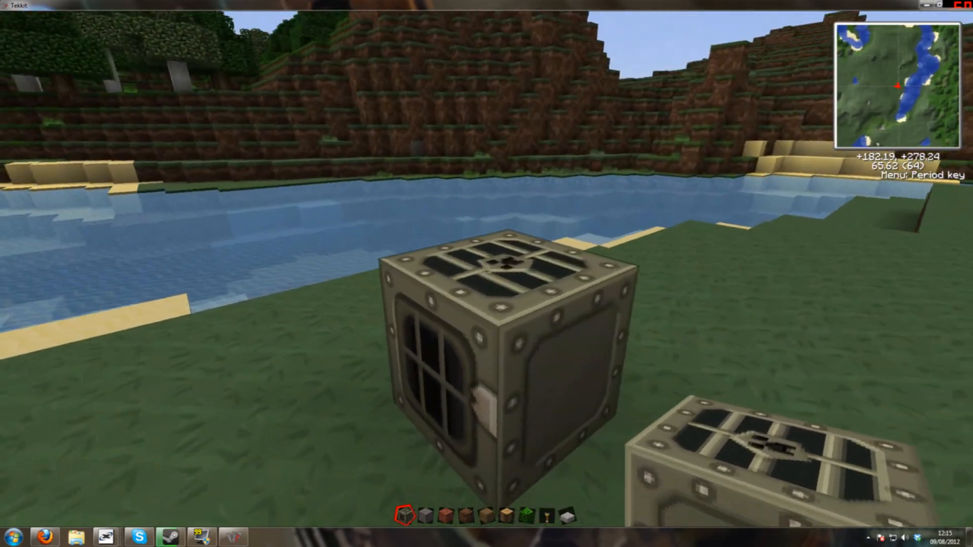